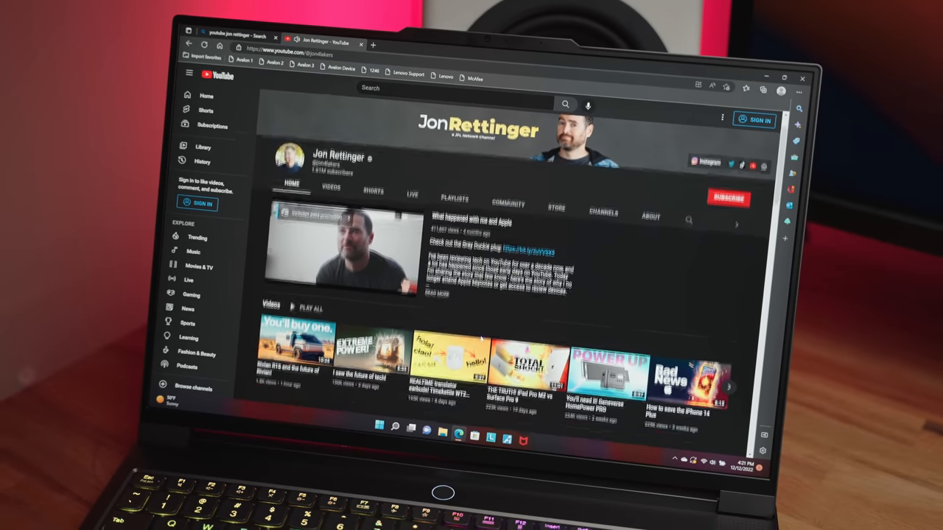
{"action": "scroll", "scroll_direction": "down", "scroll_amount": 3}
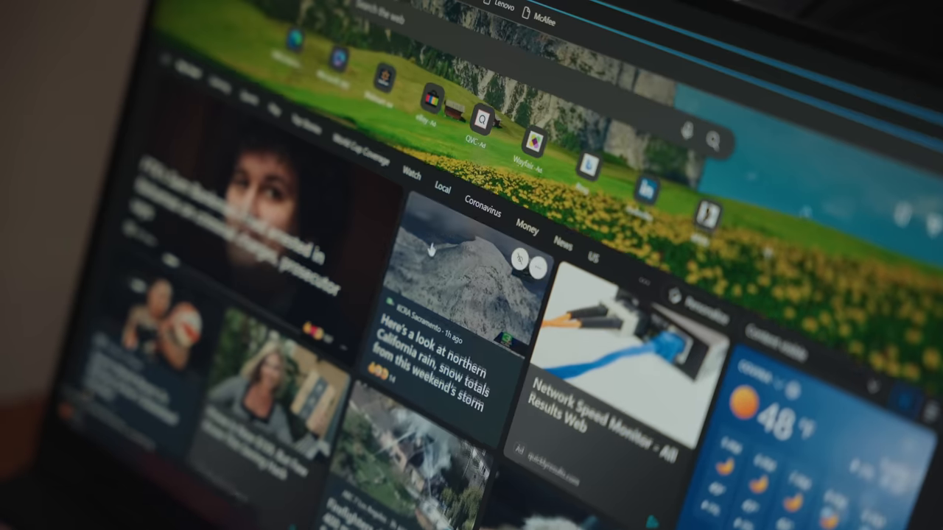
{"action": "scroll", "scroll_direction": "down", "scroll_amount": 3}
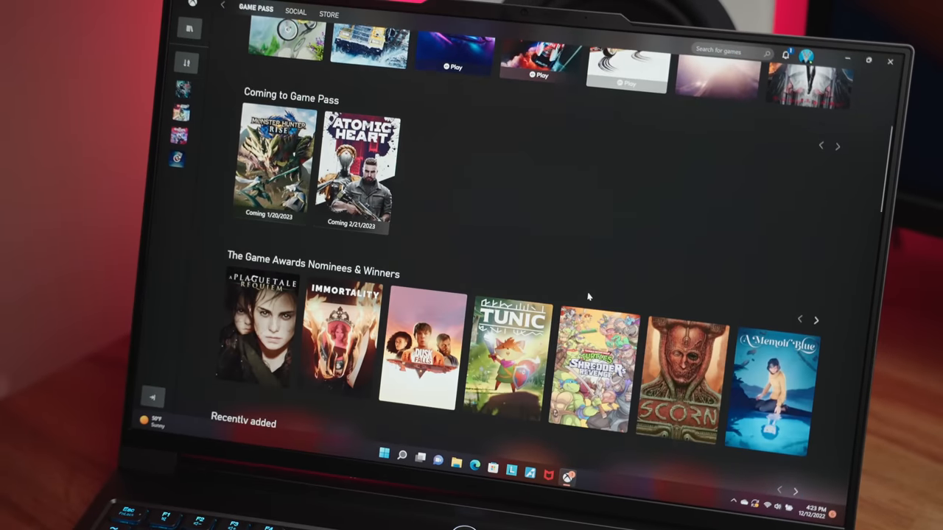
{"action": "scroll", "scroll_direction": "down", "scroll_amount": 3}
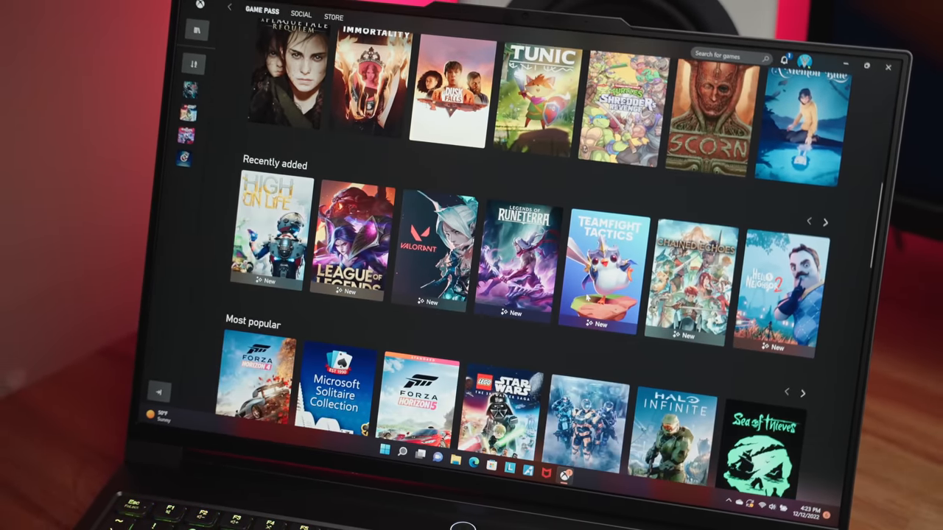
{"action": "scroll", "scroll_direction": "down", "scroll_amount": 3}
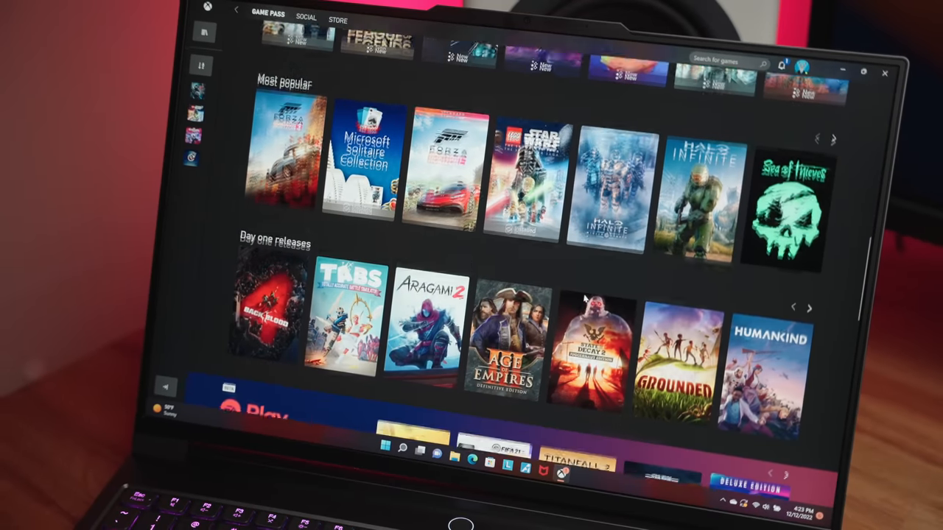